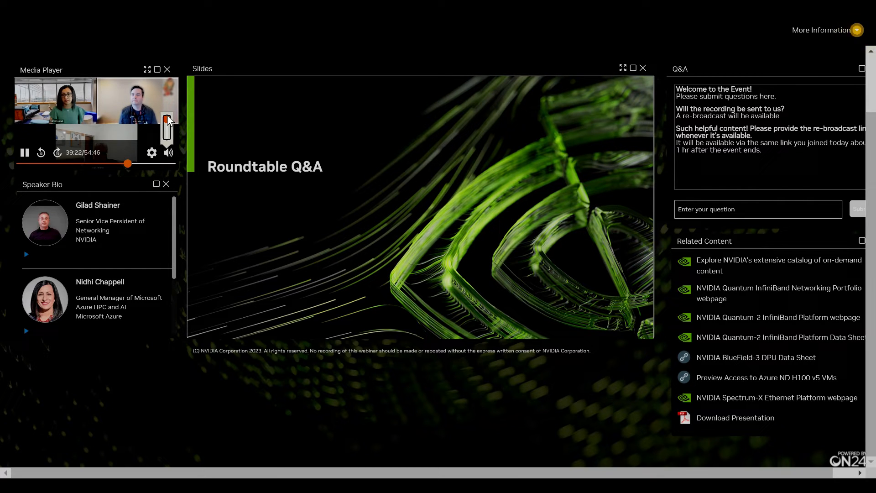
{"action": "mouse_move", "coordinate": [318, 241]}
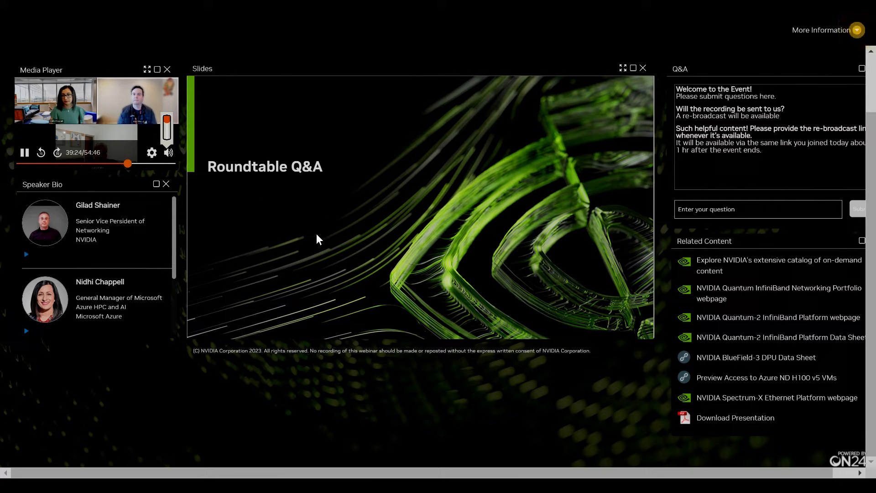
{"action": "mouse_move", "coordinate": [239, 224]}
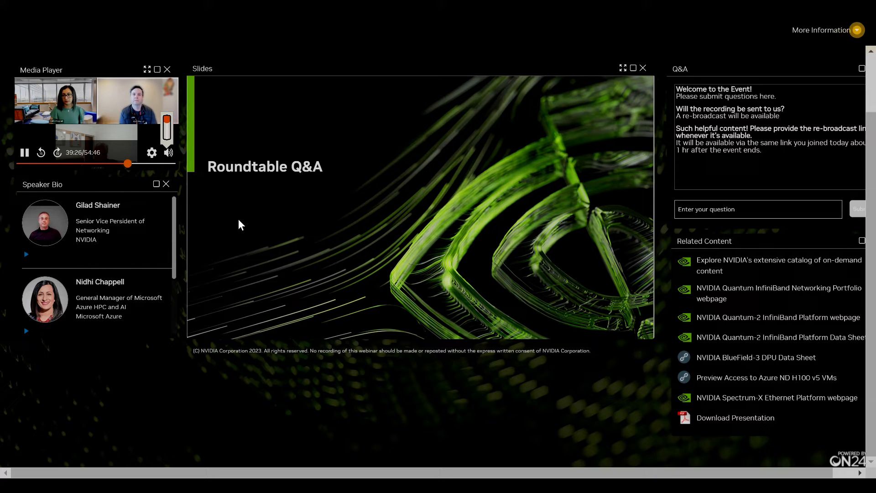
{"action": "mouse_move", "coordinate": [210, 151]}
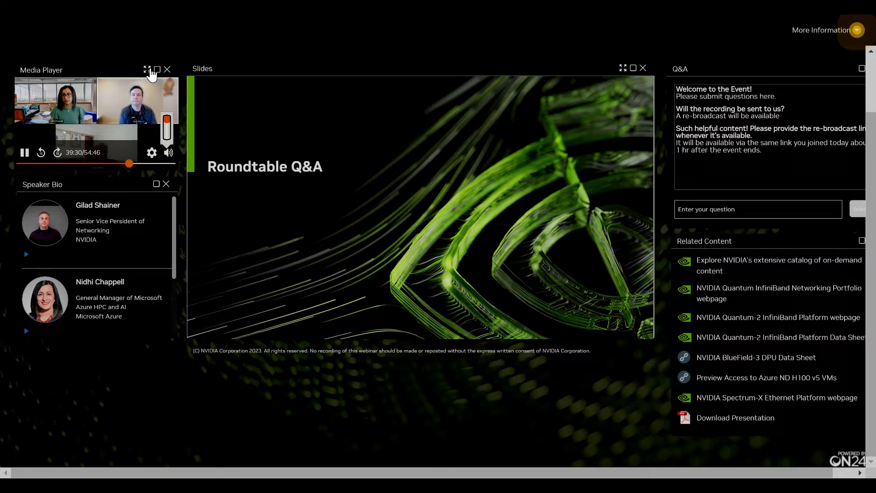
- Expand the three-panelist roundtable video in the Media Player to full screen
{"action": "left_click", "coordinate": [147, 69]}
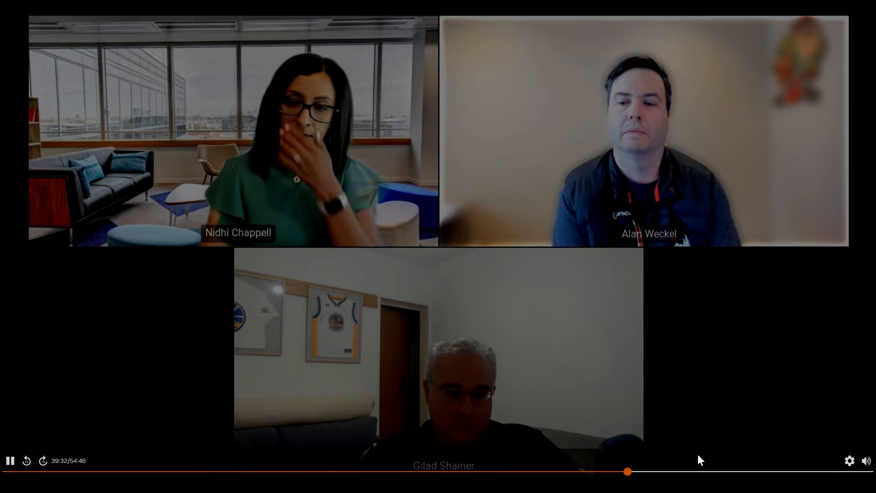